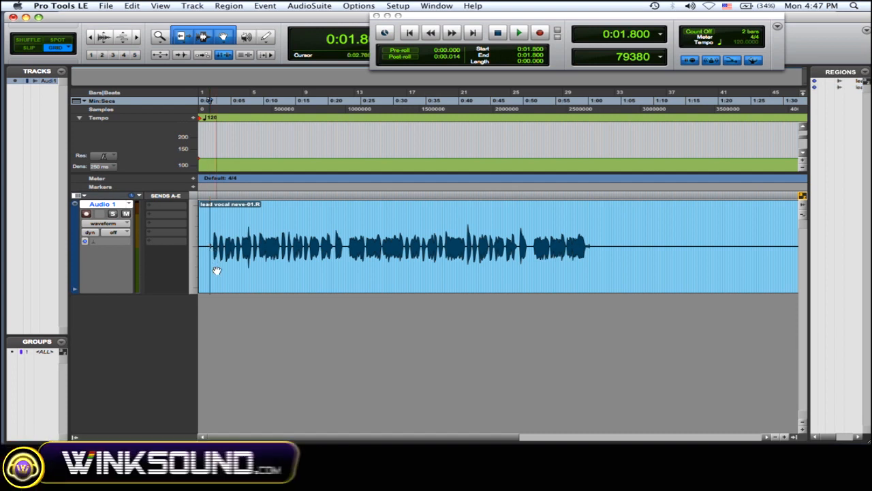
# Step: Show the Mix window with the EQ 3 4-Band insert on Audio 1
pyautogui.click(519, 32)
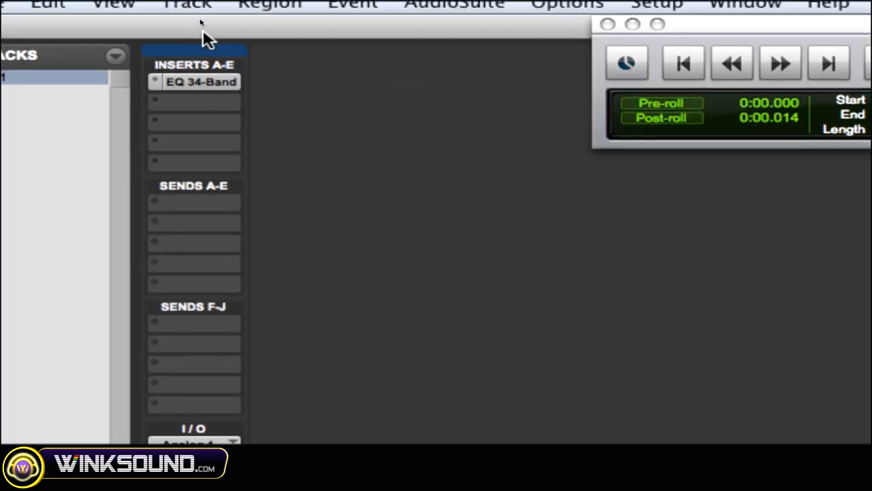
# Step: Switch back to the Edit window showing the lead vocal region on Audio 1
pyautogui.click(200, 82)
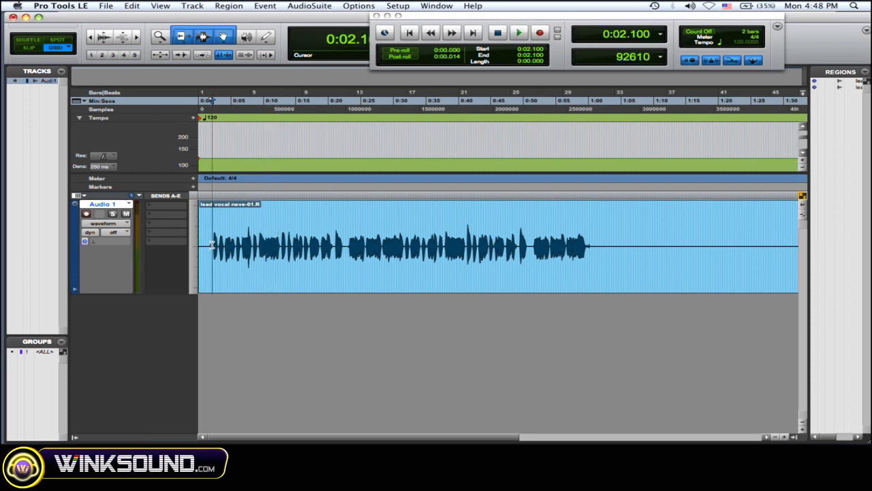
# Step: Open the EQ 3 4-Band on Audio 1 and compare bypassed and active EQ during playback
pyautogui.click(196, 41)
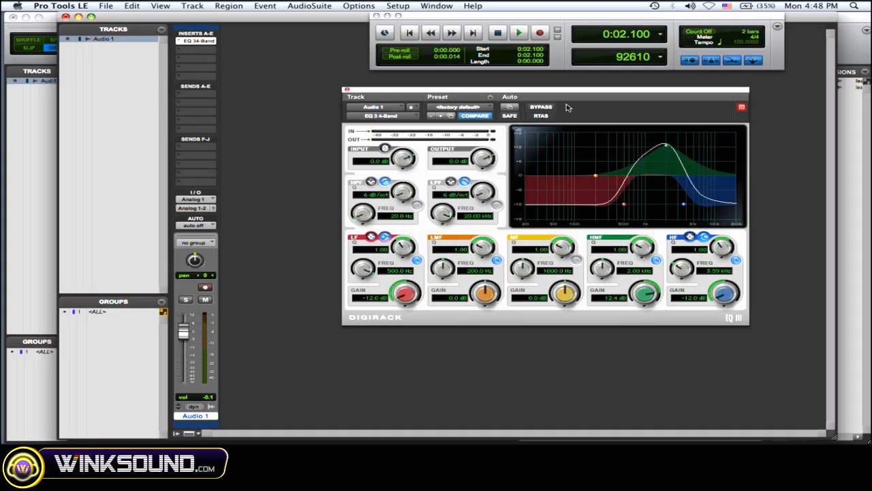
pyautogui.click(519, 33)
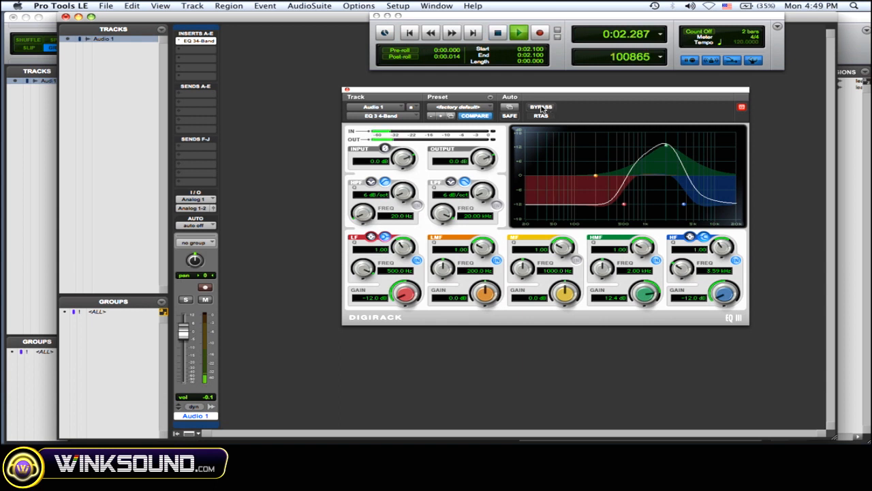
pyautogui.click(540, 107)
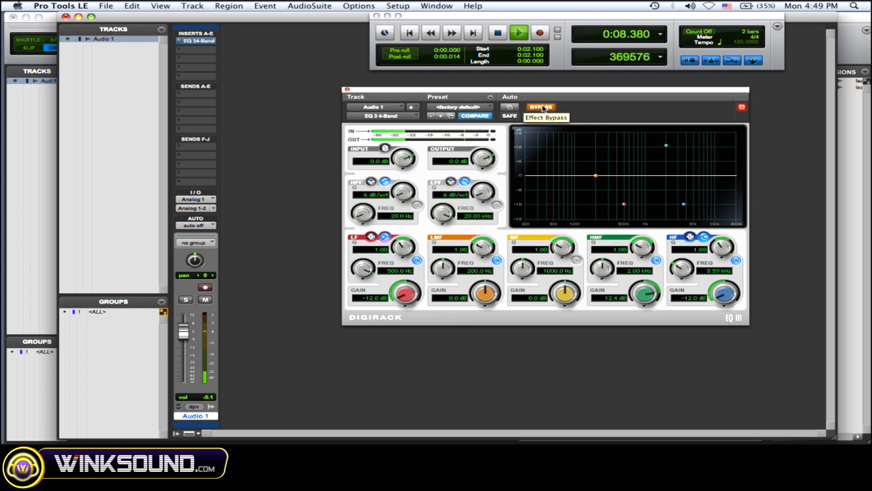
pyautogui.click(541, 106)
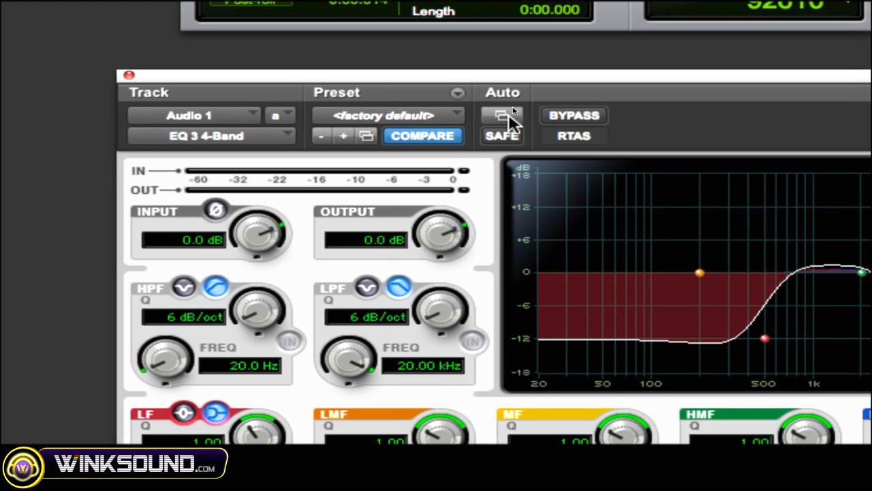
# Step: Add the EQ's High-Mid Band Gain to the plug-in's automated parameters
pyautogui.click(503, 115)
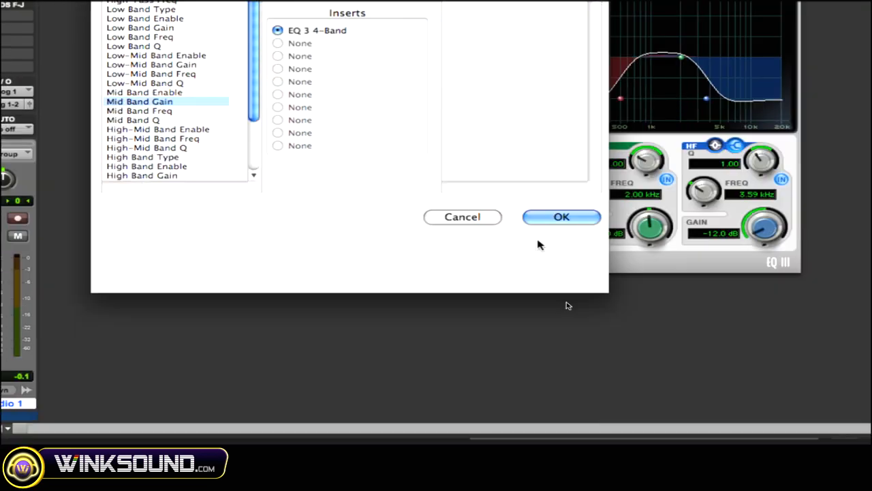
pyautogui.click(561, 216)
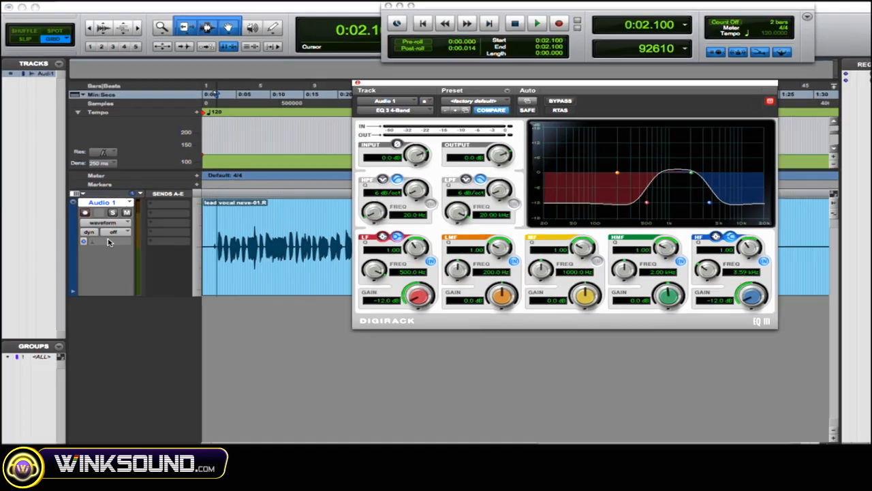
# Step: Change the Audio 1 automation mode from off to Read
pyautogui.click(113, 232)
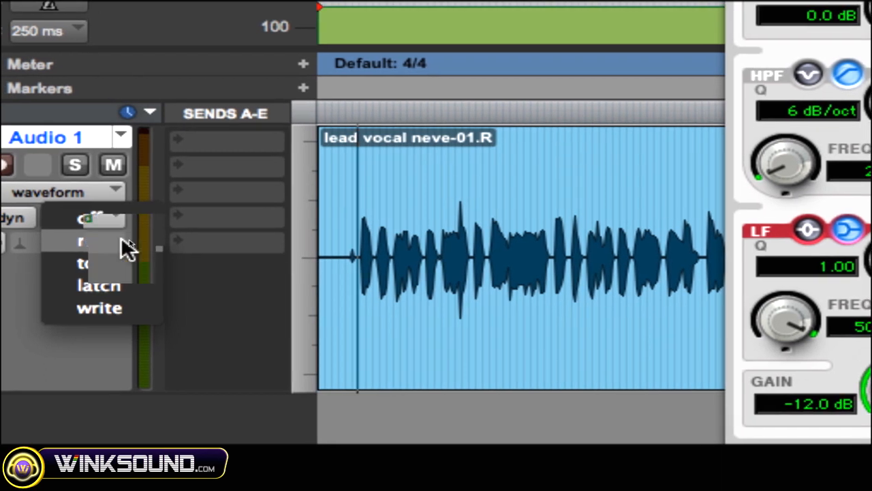
pyautogui.click(82, 240)
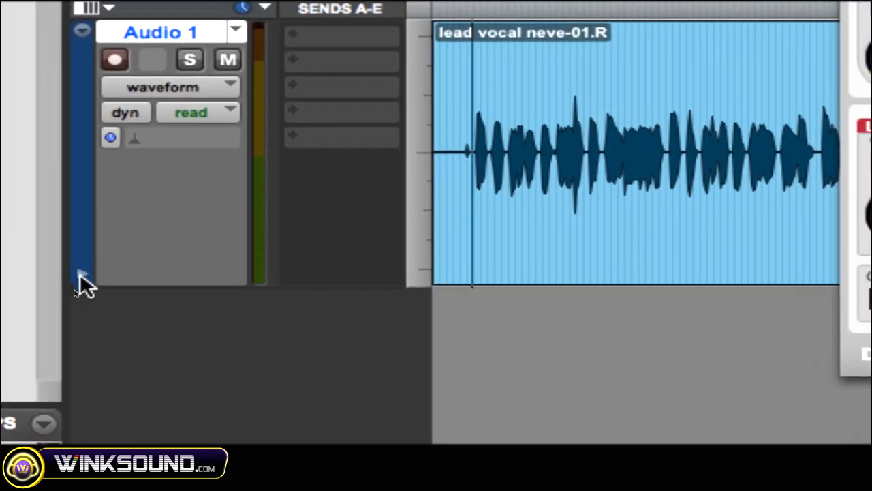